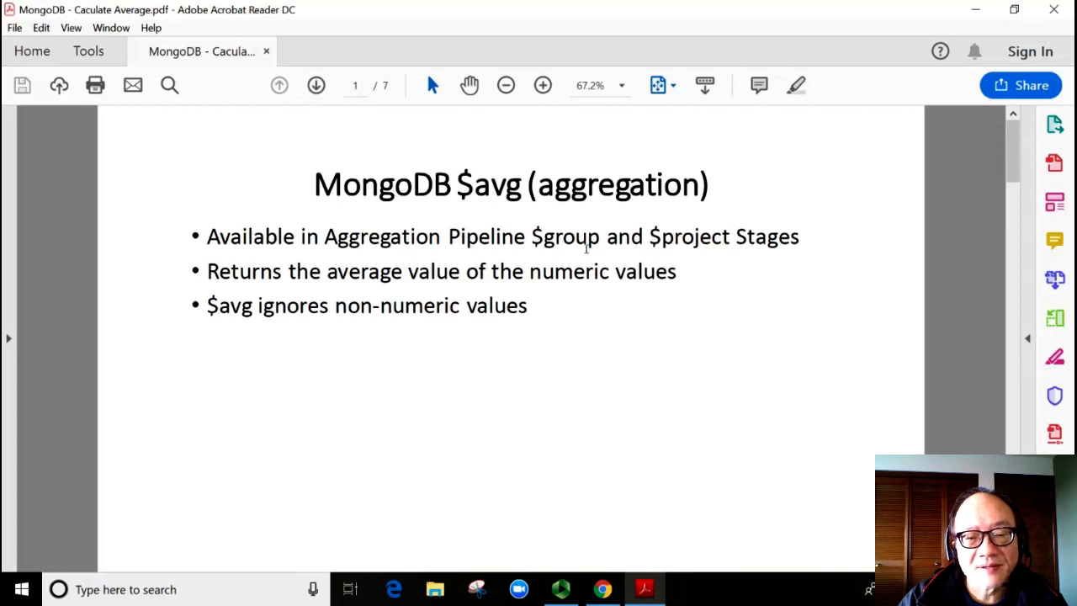
pyautogui.moveTo(707, 259)
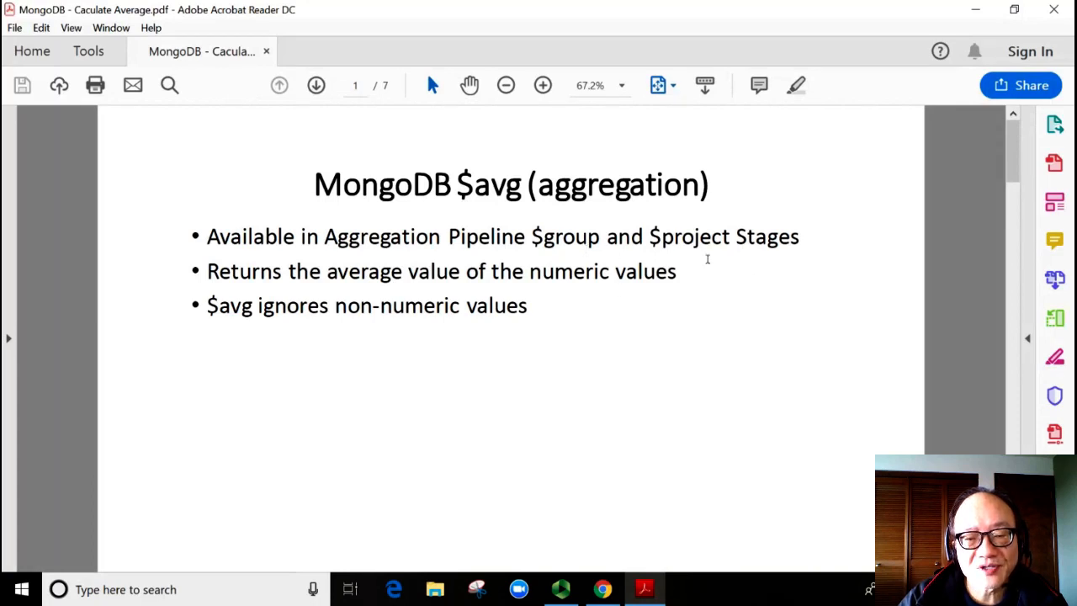
pyautogui.moveTo(438, 266)
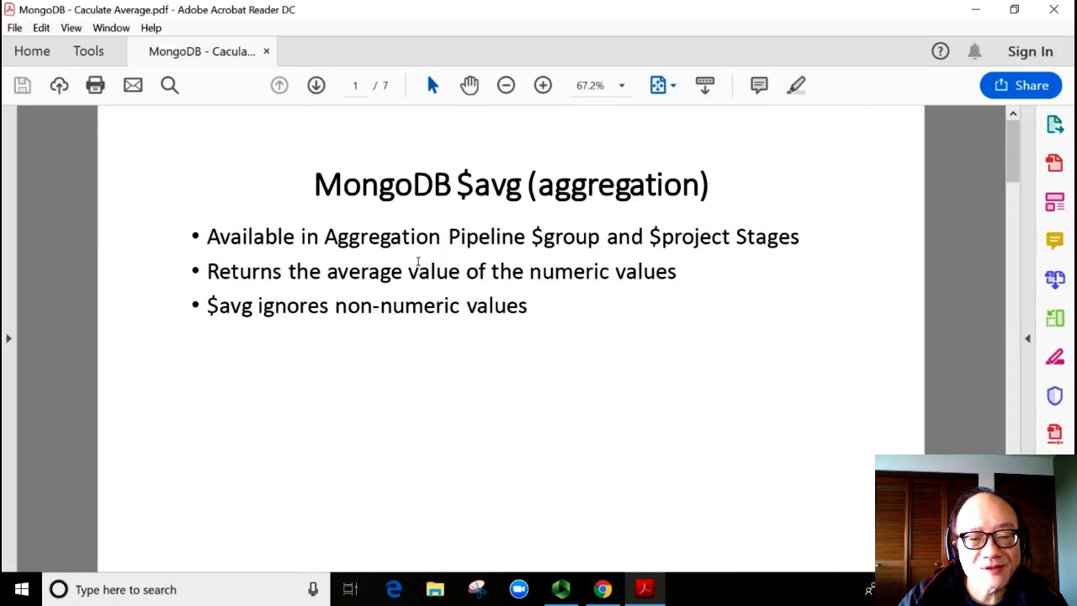
pyautogui.moveTo(702, 381)
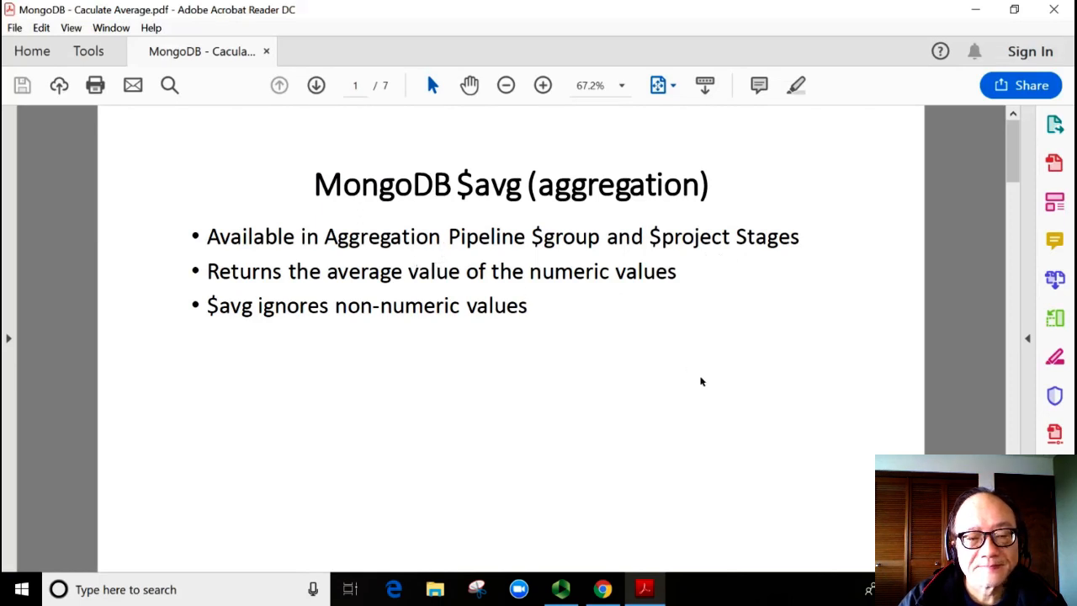
pyautogui.moveTo(713, 390)
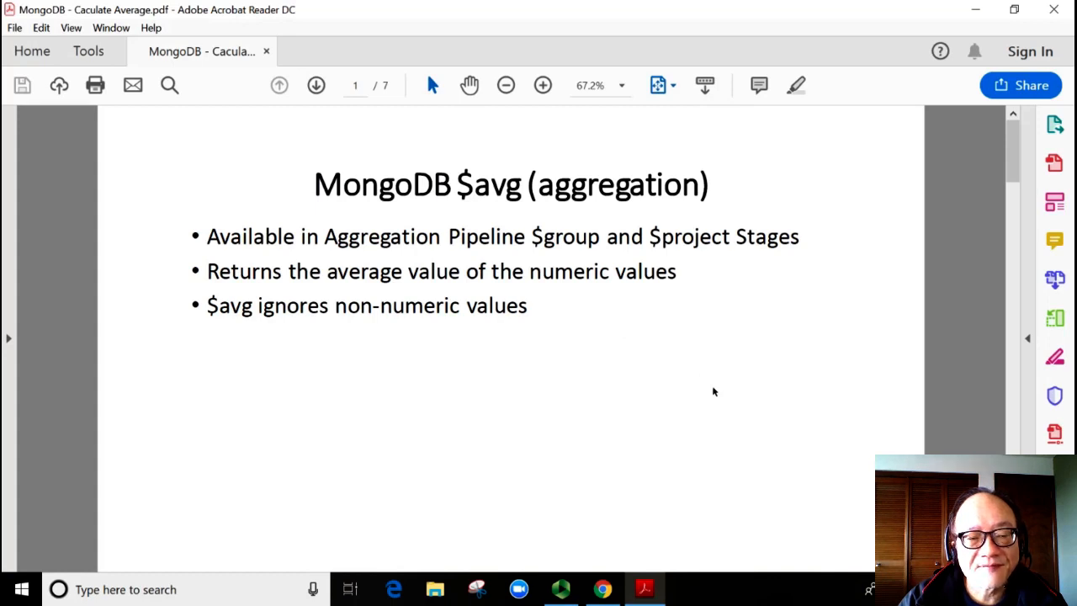
pyautogui.moveTo(582, 364)
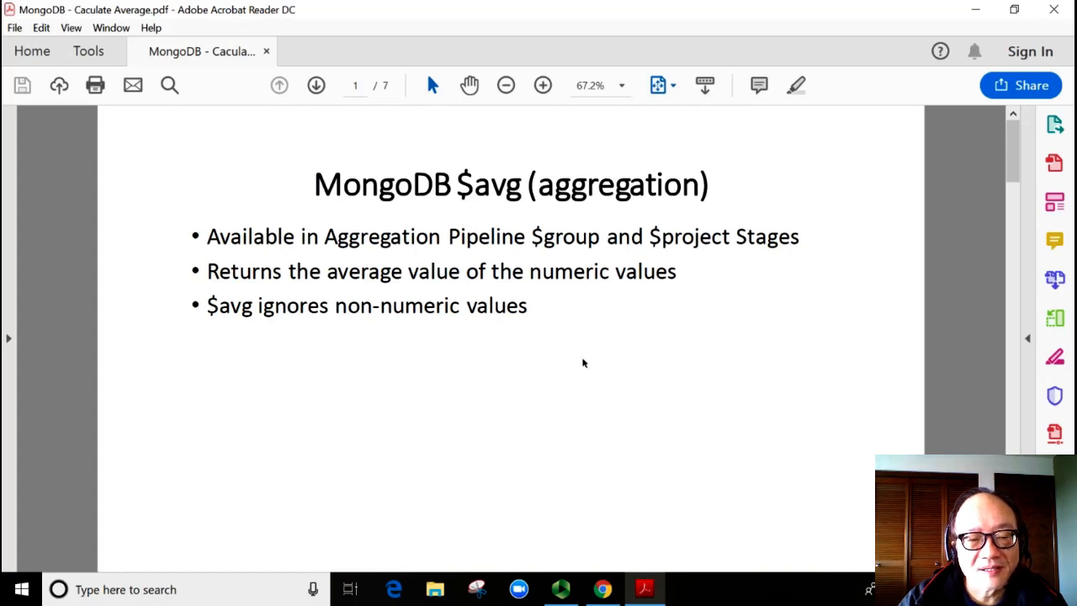
pyautogui.moveTo(606, 362)
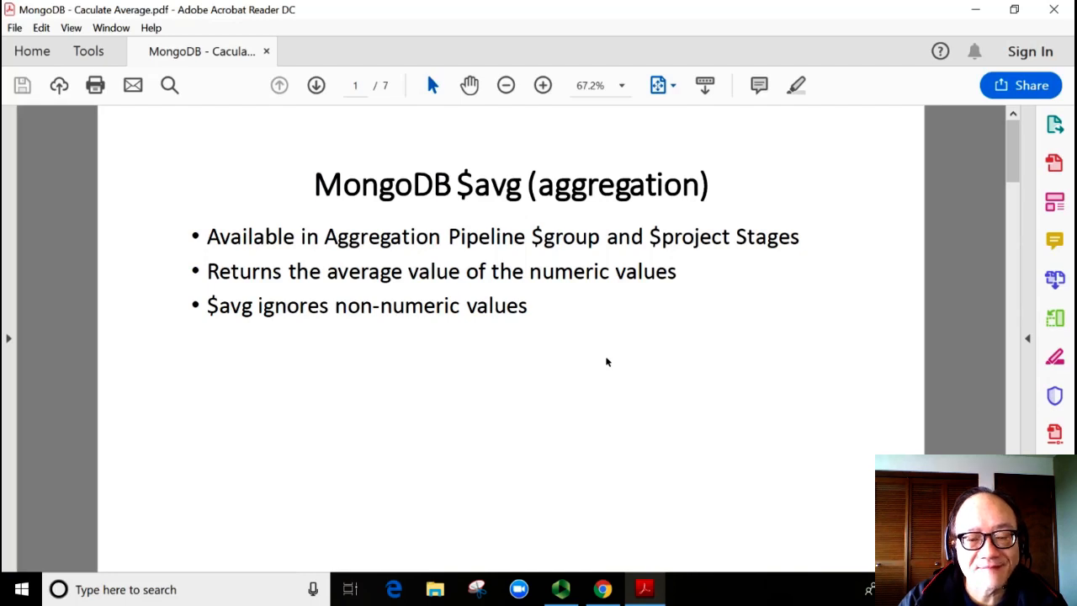
# Advance to page 2 showing the five SoldItems documents
pyautogui.click(316, 84)
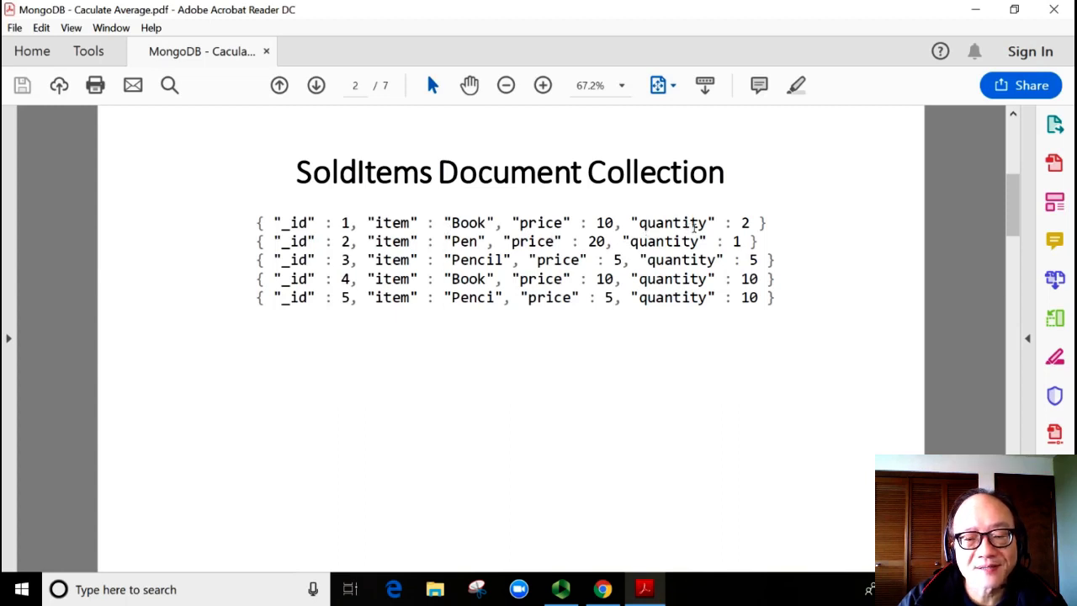
pyautogui.moveTo(542, 409)
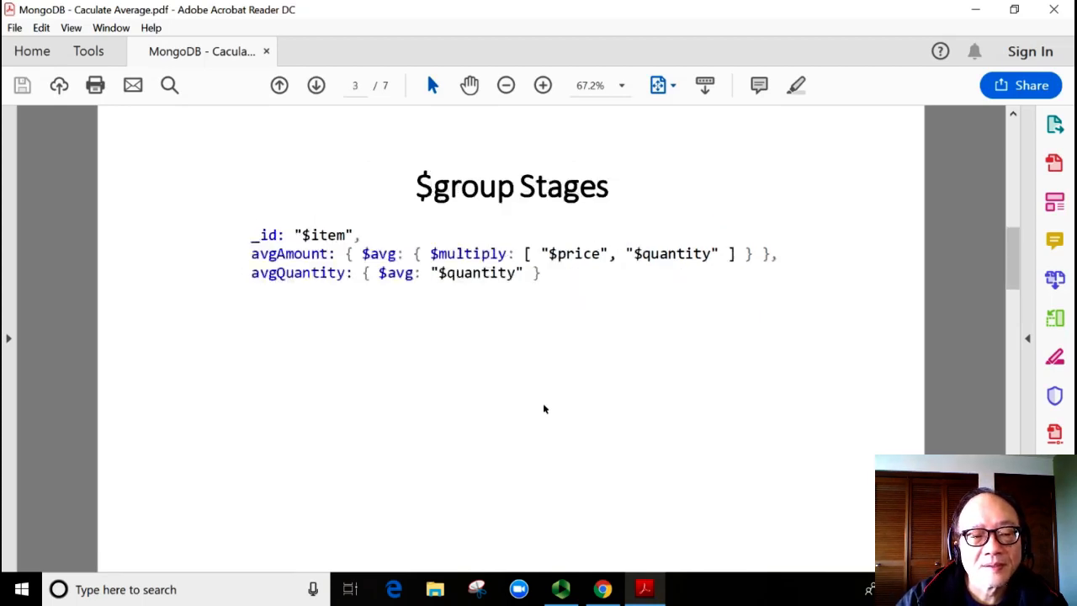
pyautogui.moveTo(436, 384)
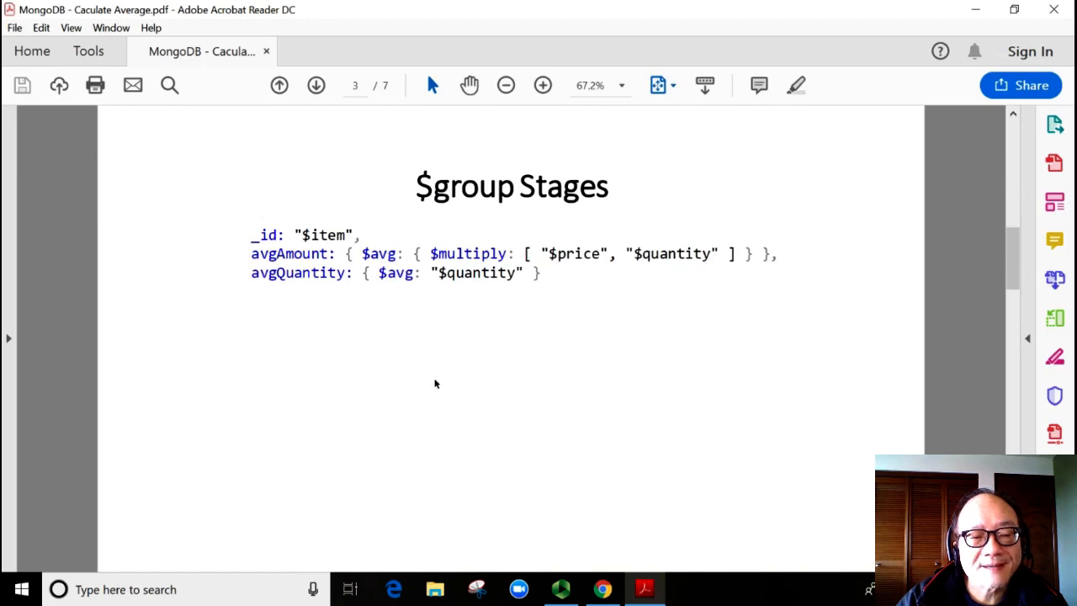
pyautogui.moveTo(424, 372)
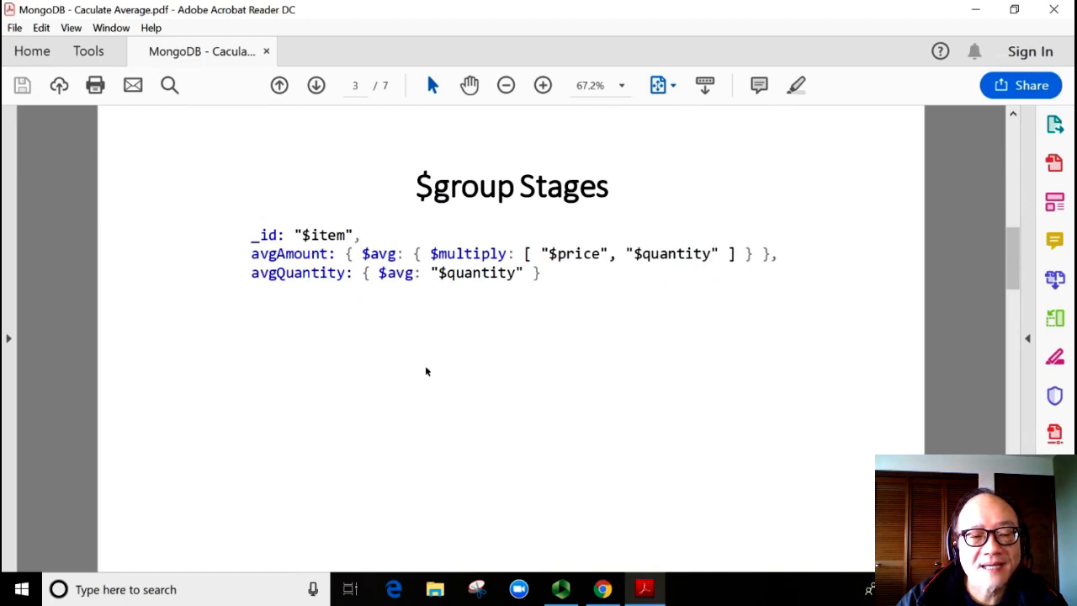
pyautogui.moveTo(545, 344)
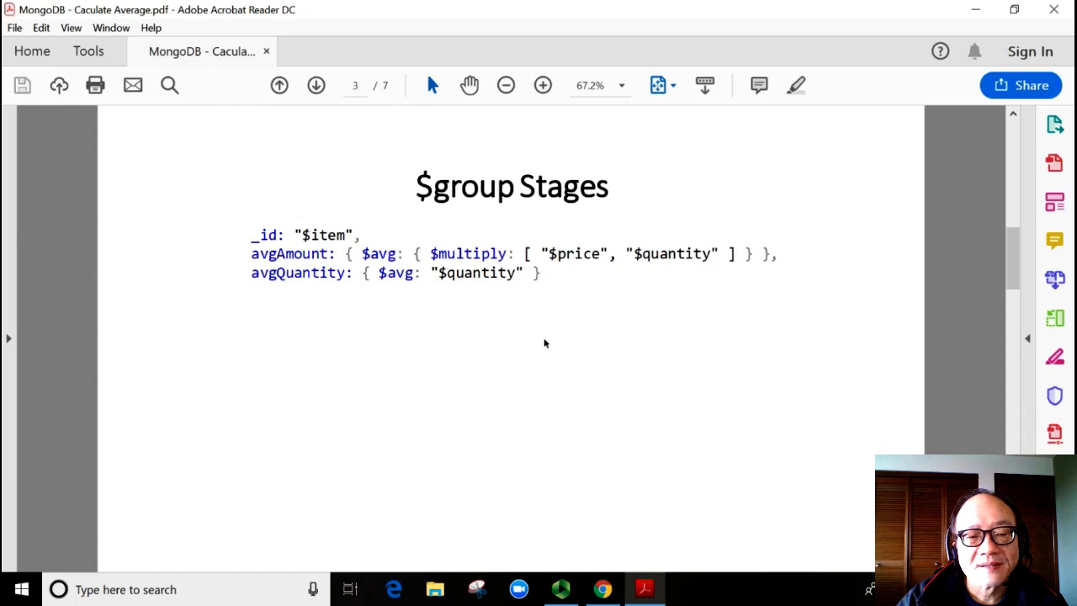
pyautogui.moveTo(549, 343)
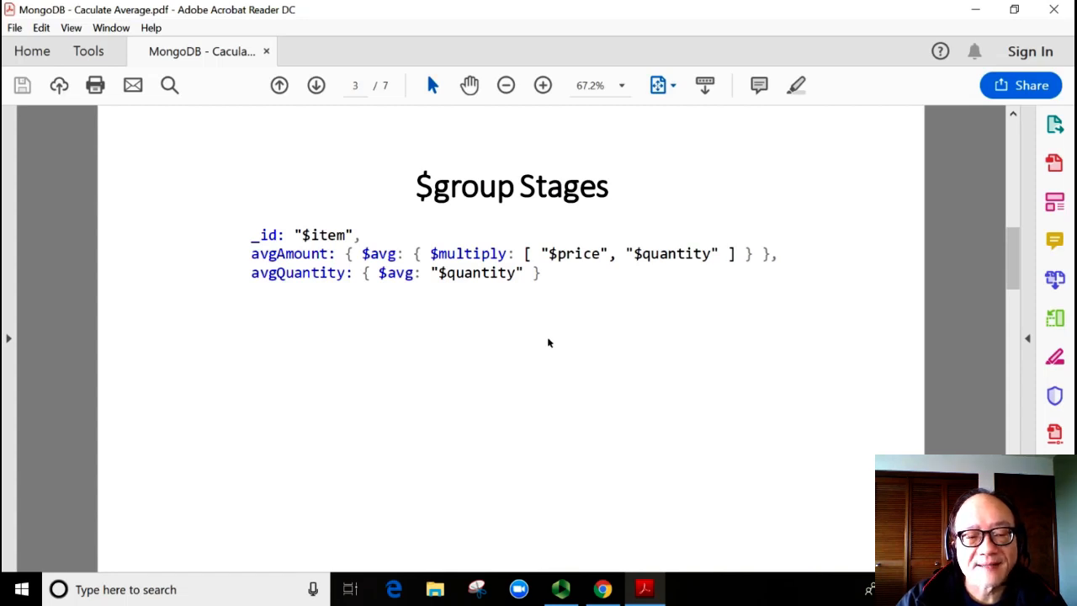
pyautogui.moveTo(448, 340)
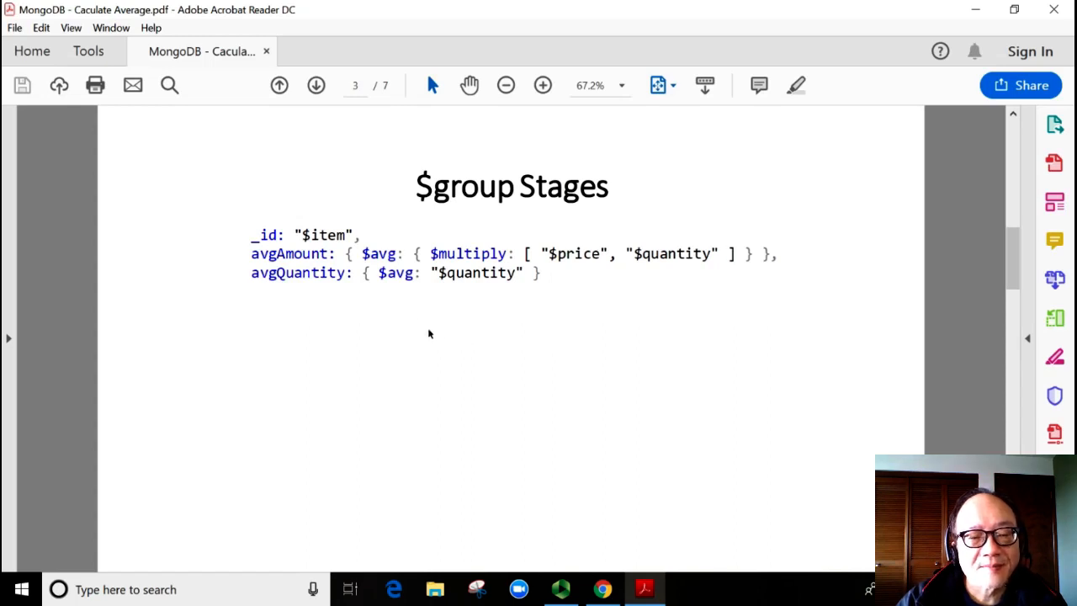
pyautogui.moveTo(402, 273)
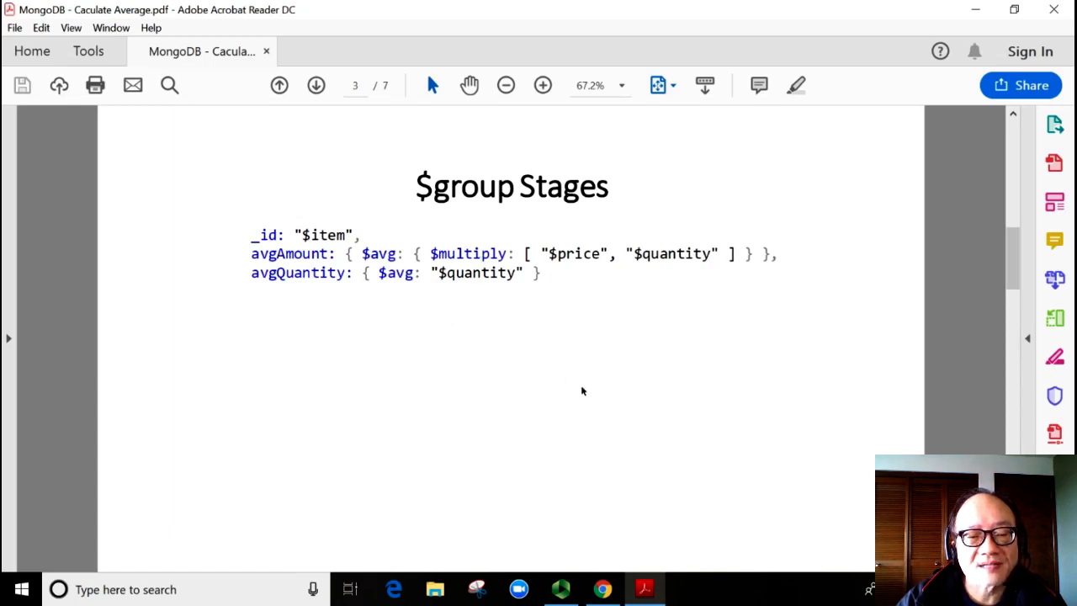
pyautogui.moveTo(586, 390)
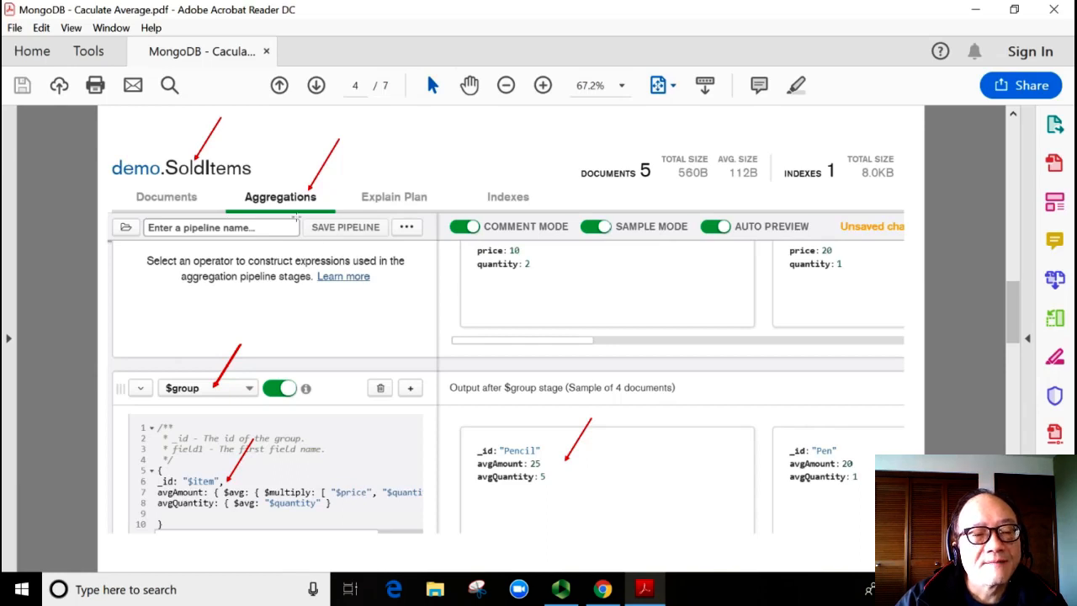
pyautogui.moveTo(266, 173)
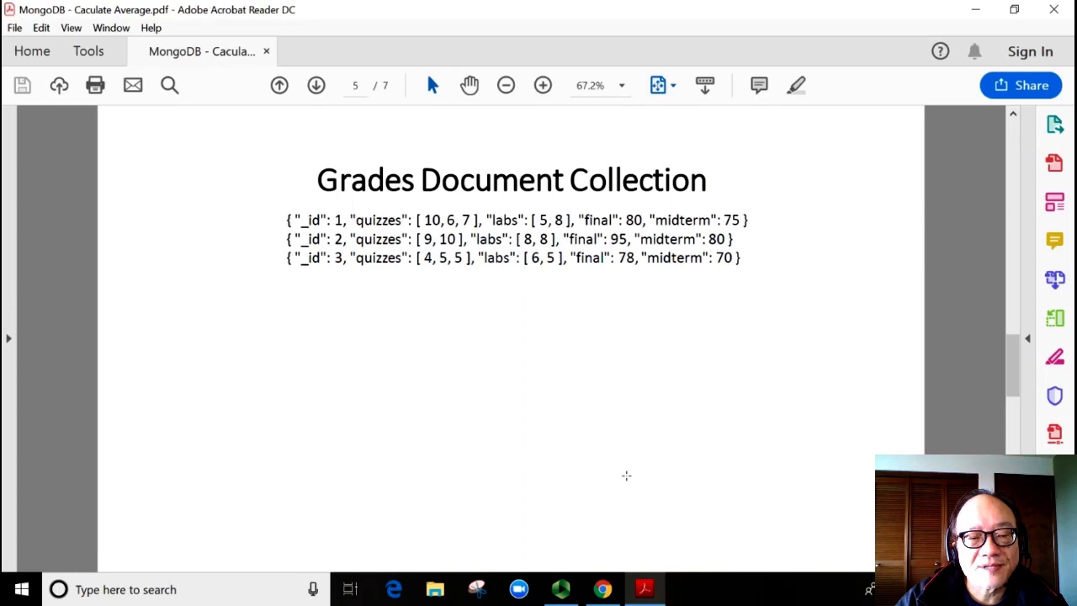
pyautogui.moveTo(612, 458)
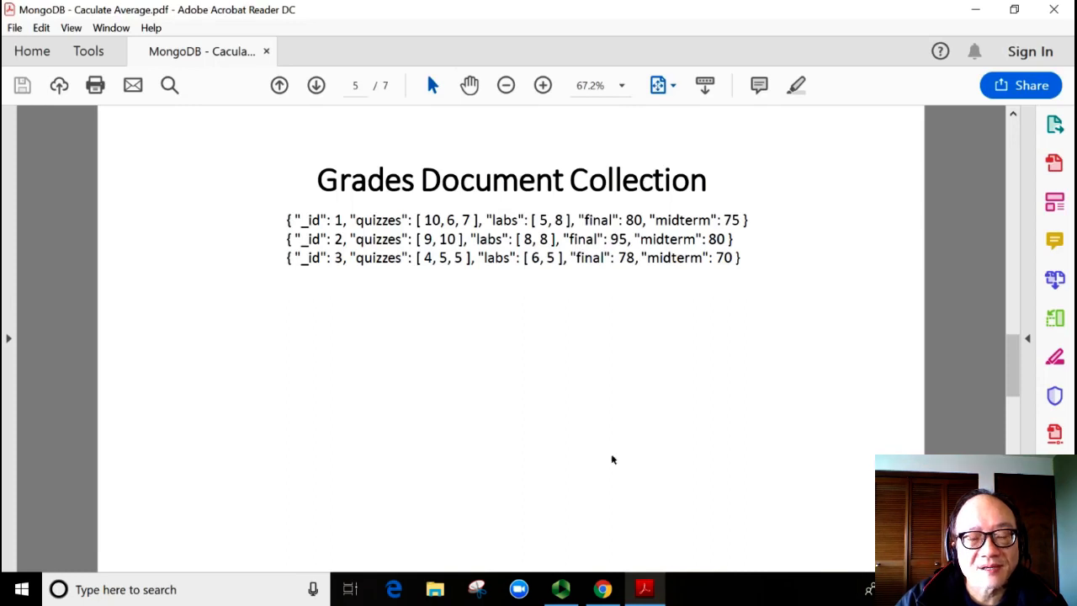
pyautogui.moveTo(551, 414)
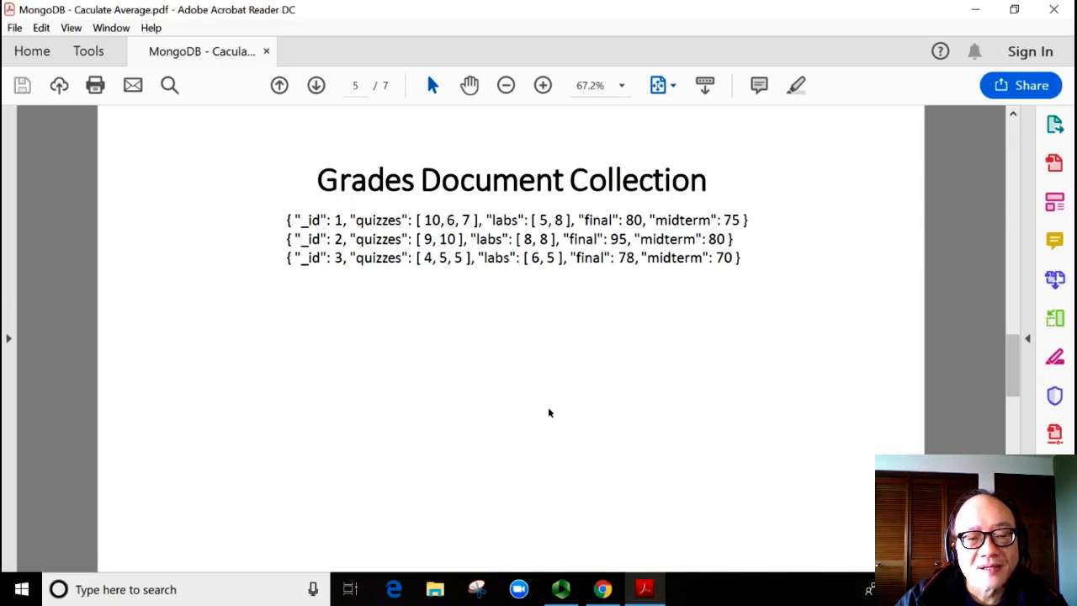
pyautogui.moveTo(541, 369)
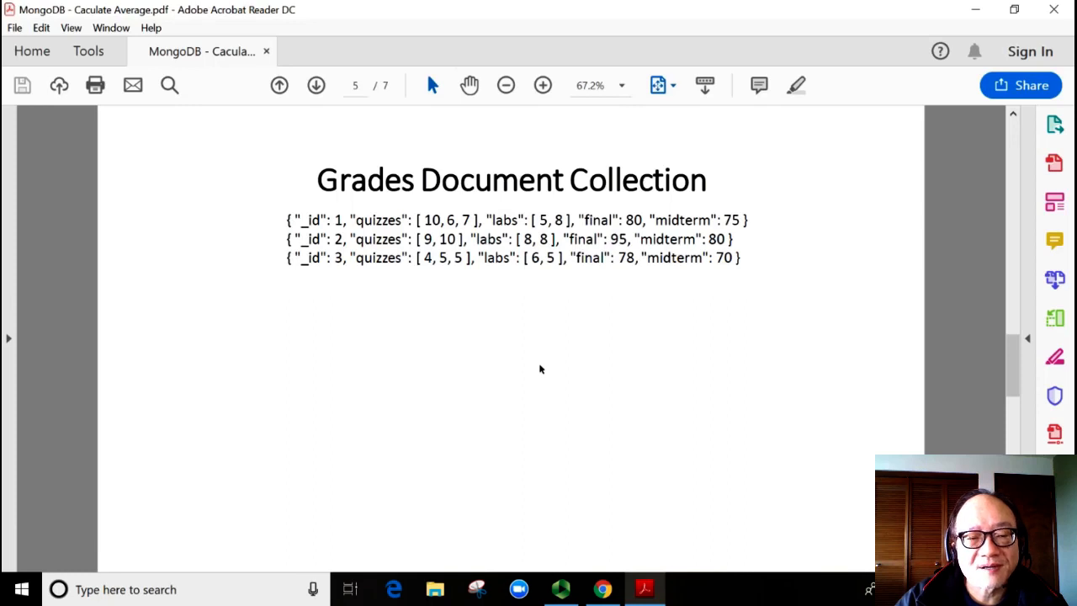
pyautogui.moveTo(542, 363)
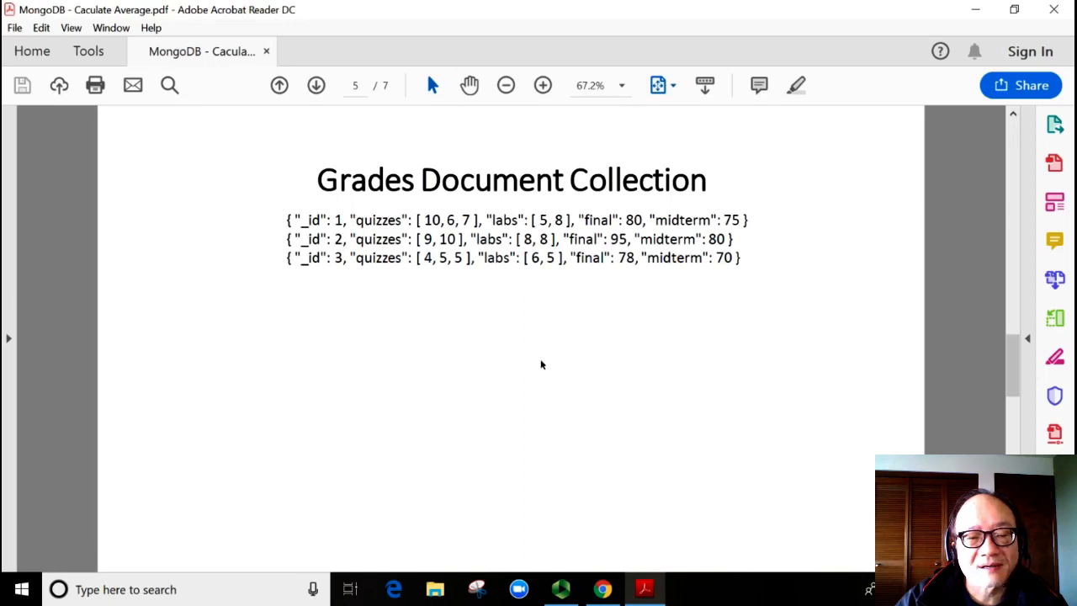
pyautogui.moveTo(421, 343)
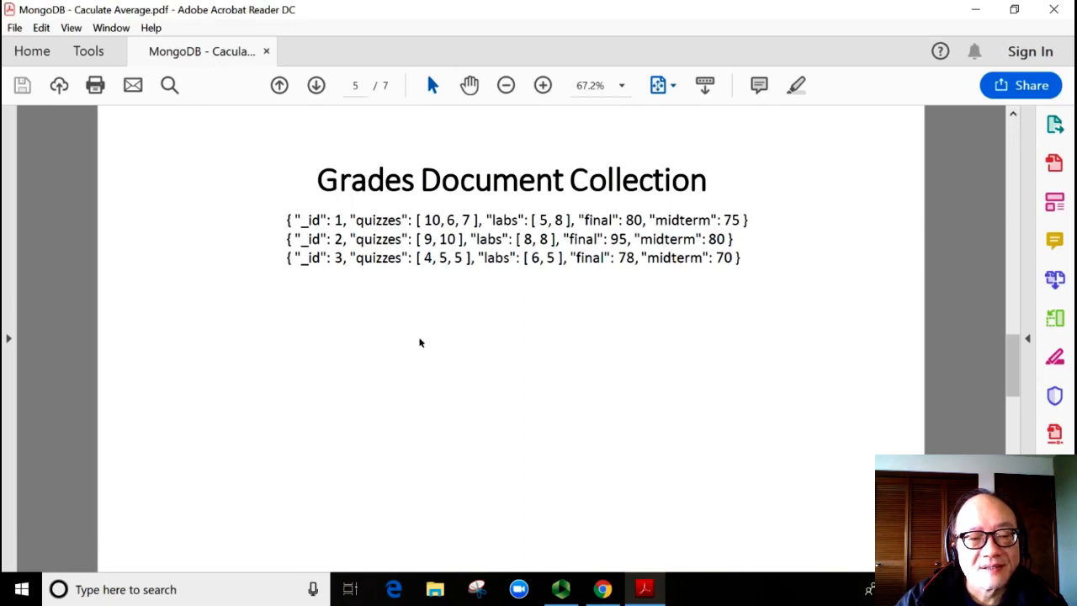
pyautogui.moveTo(350, 285)
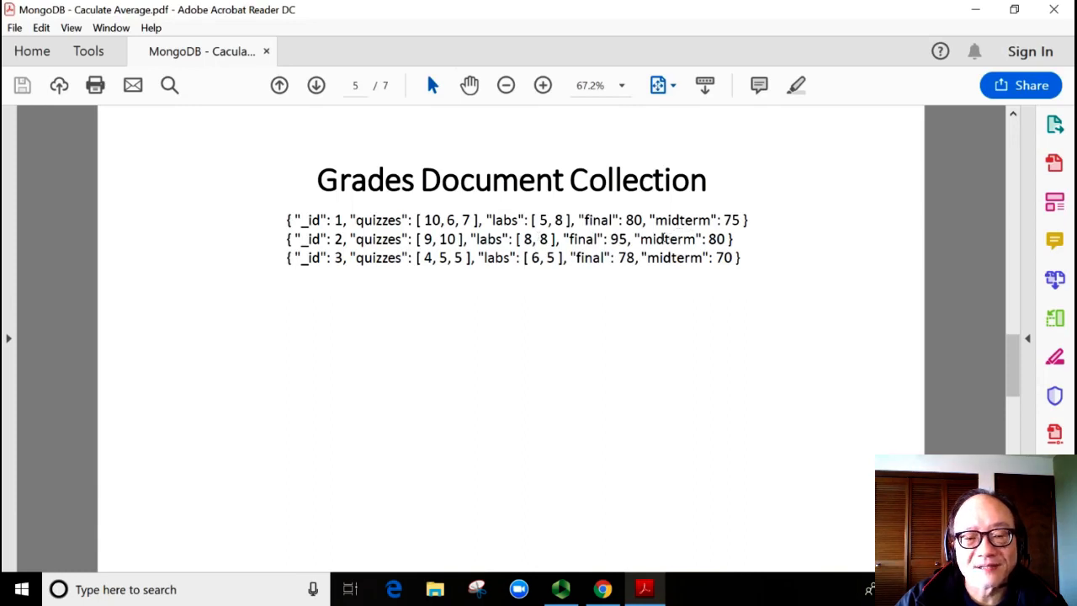
pyautogui.moveTo(630, 370)
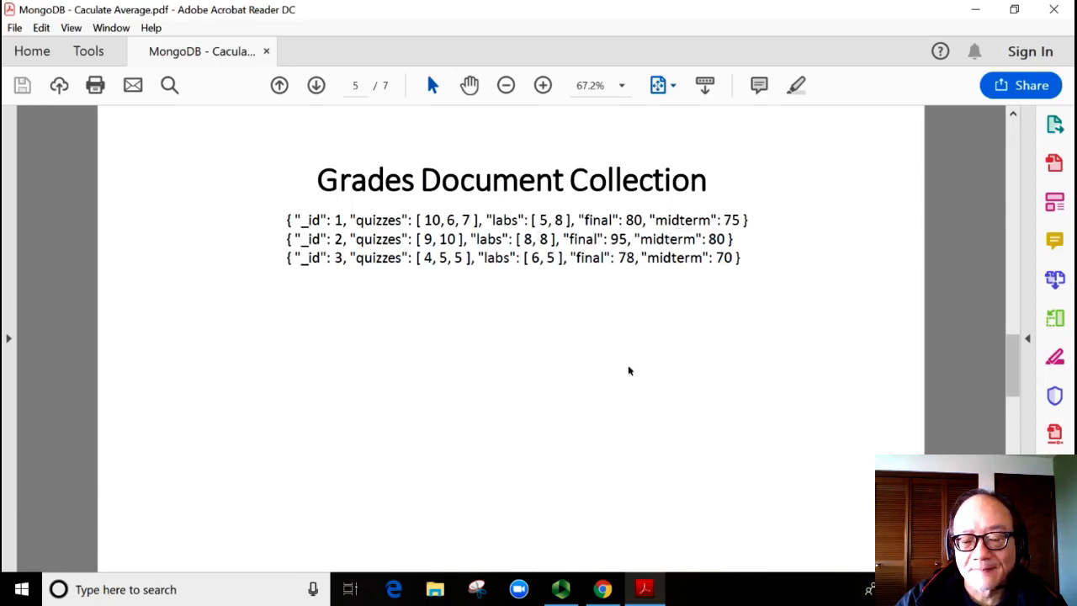
# Advance to page 6, the $project stage slide with quizAvg, labAvg and examAvg
pyautogui.click(317, 84)
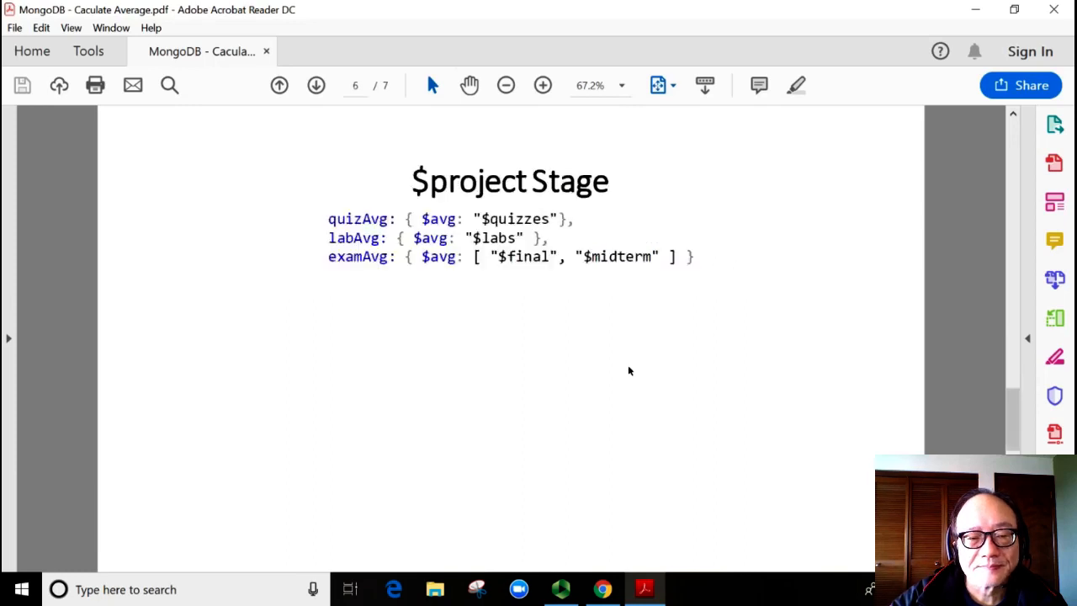
pyautogui.moveTo(553, 365)
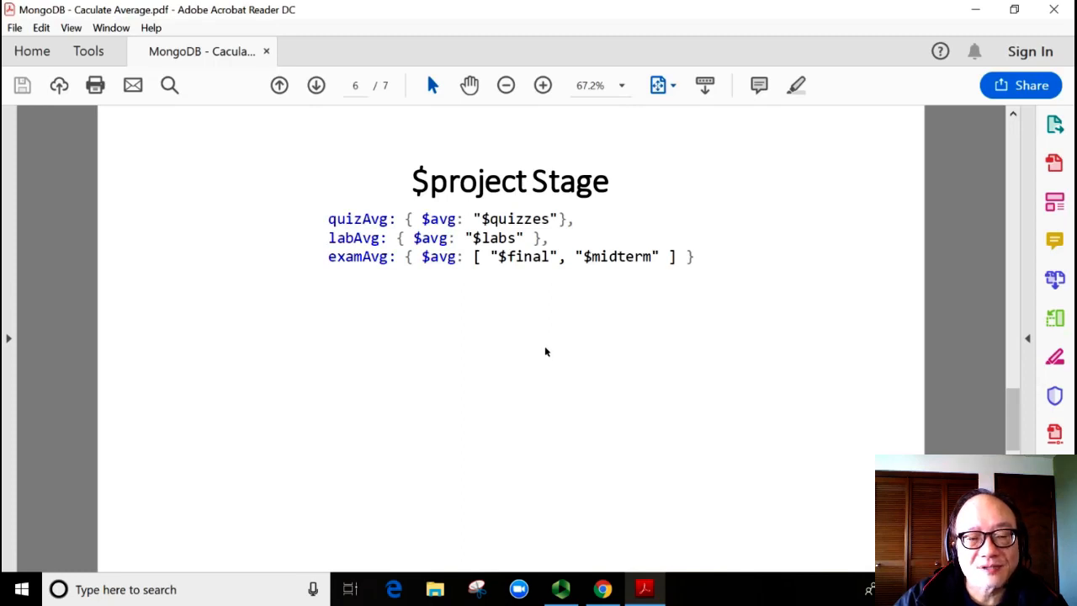
pyautogui.moveTo(481, 315)
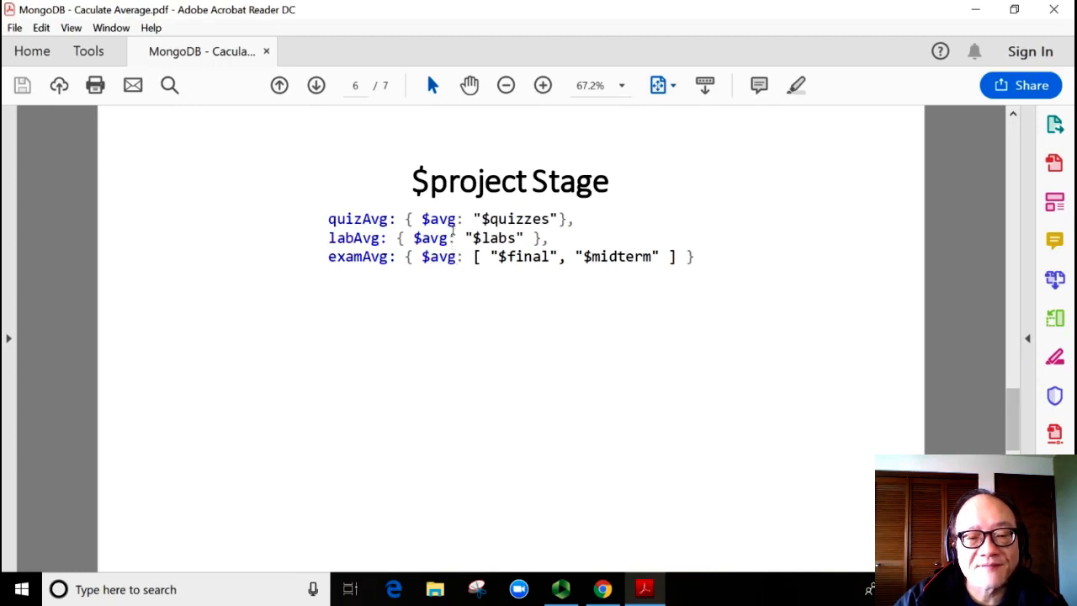
pyautogui.moveTo(476, 333)
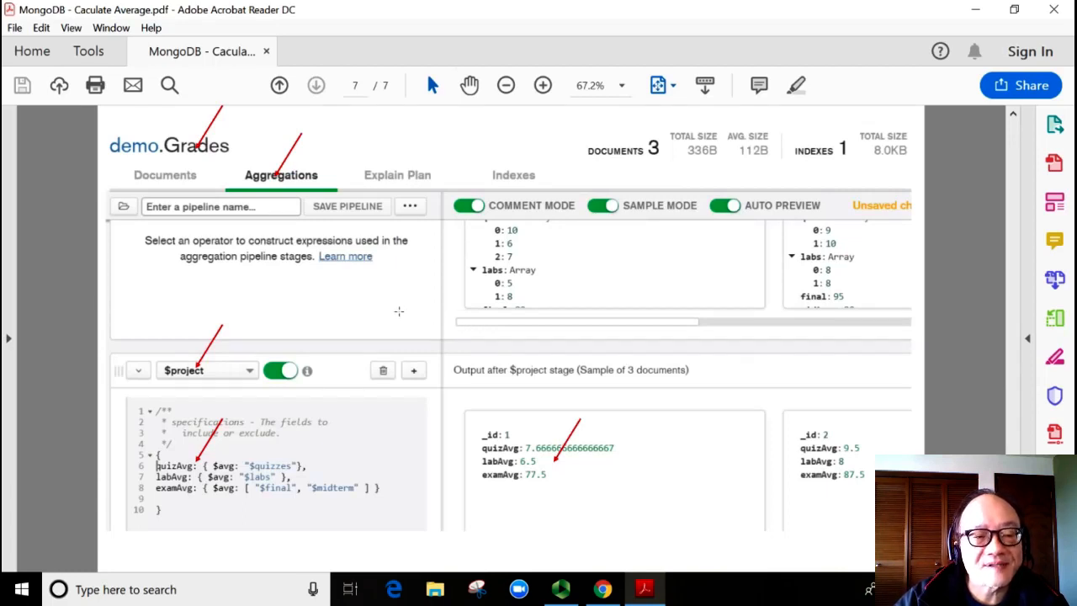
pyautogui.moveTo(283, 283)
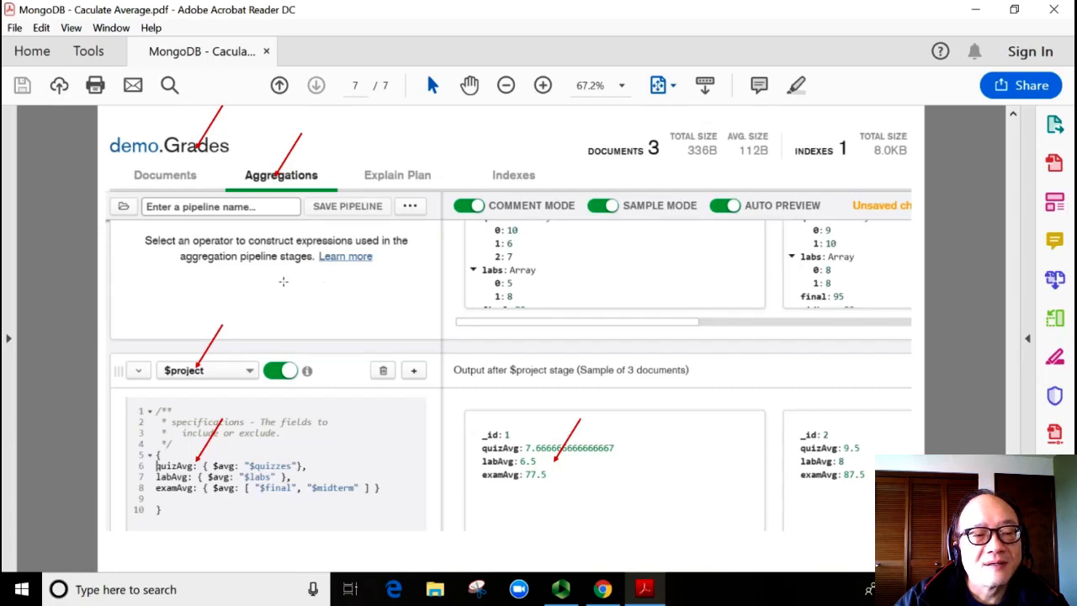
pyautogui.moveTo(263, 161)
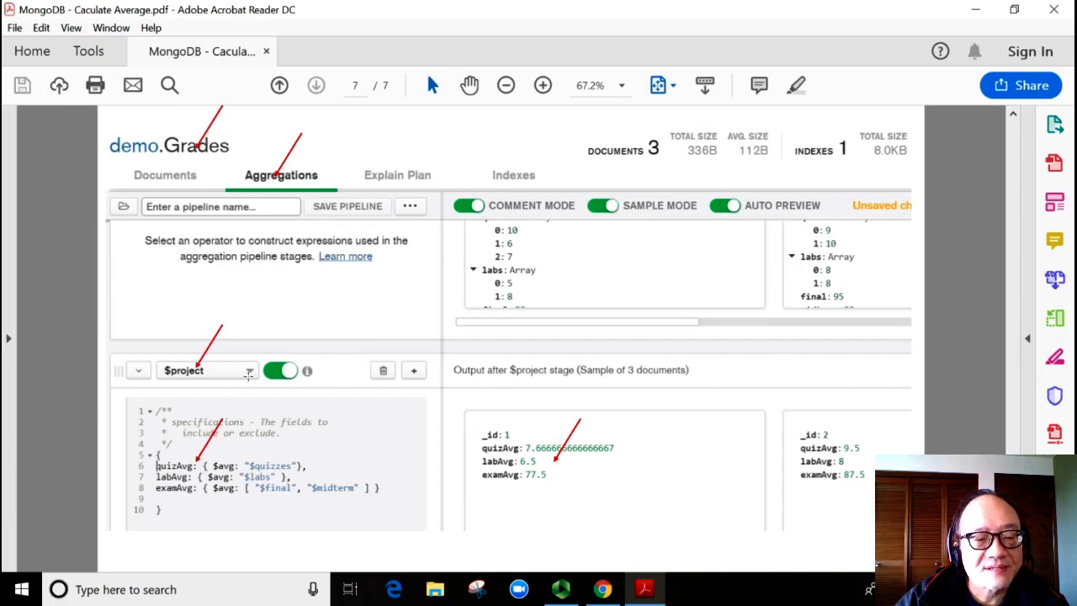
pyautogui.moveTo(316, 456)
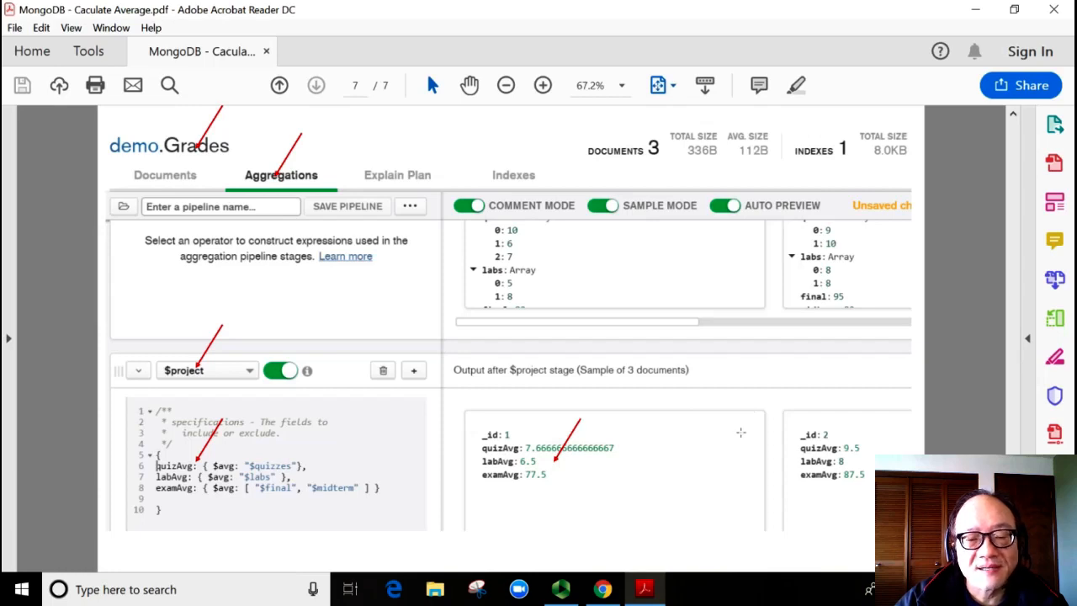
pyautogui.moveTo(718, 455)
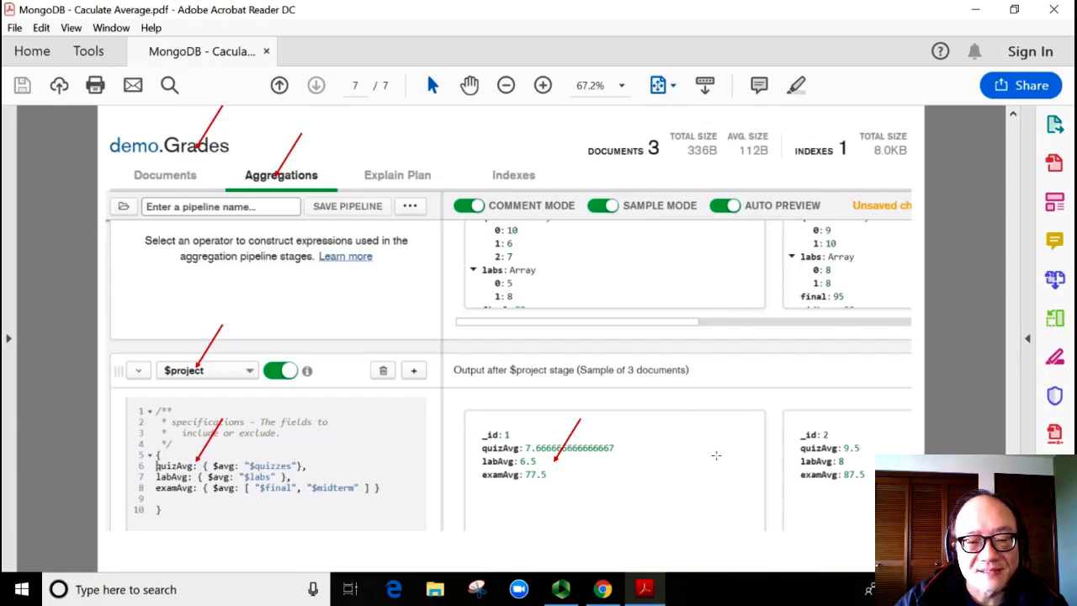